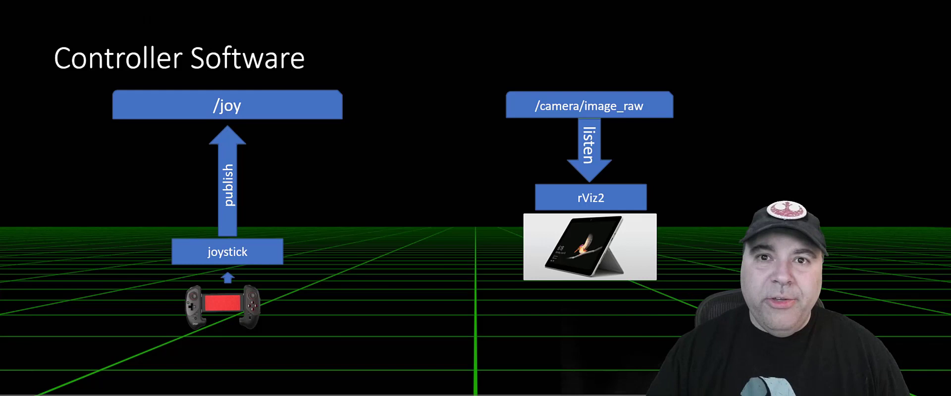
- Advance the slideshow through the Body Drive Control diagram to the bb_head_control diagram
key("Right")
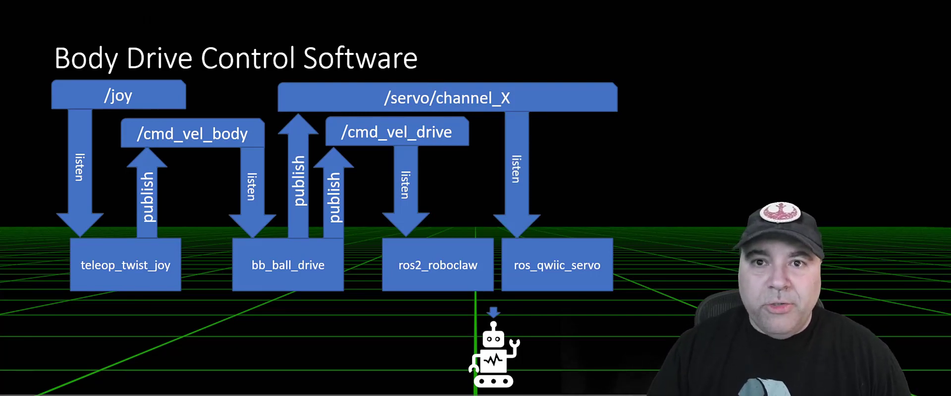
key("Right")
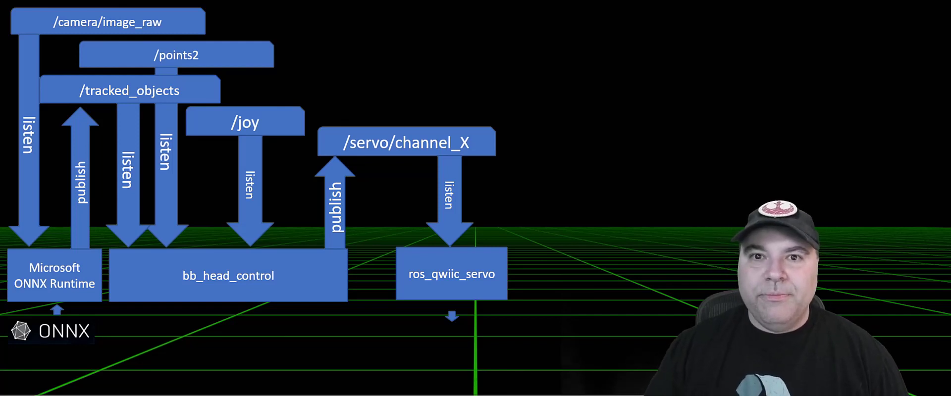
- Advance to the final Thank you! slide with the YouTube link and QR code
key("Right")
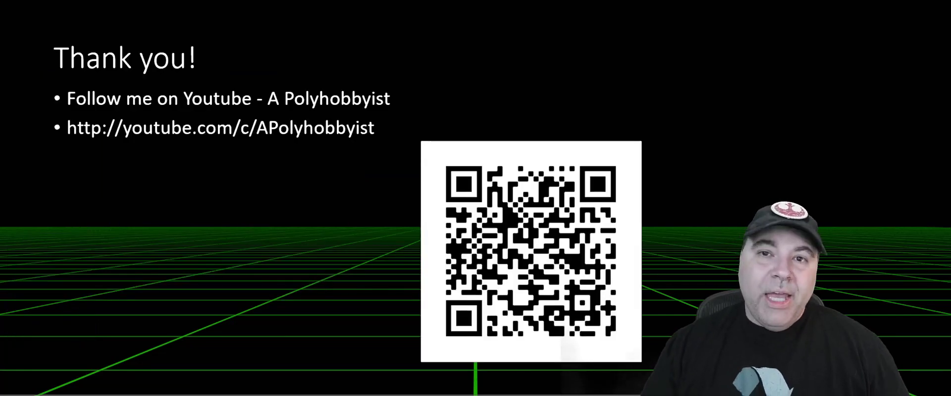